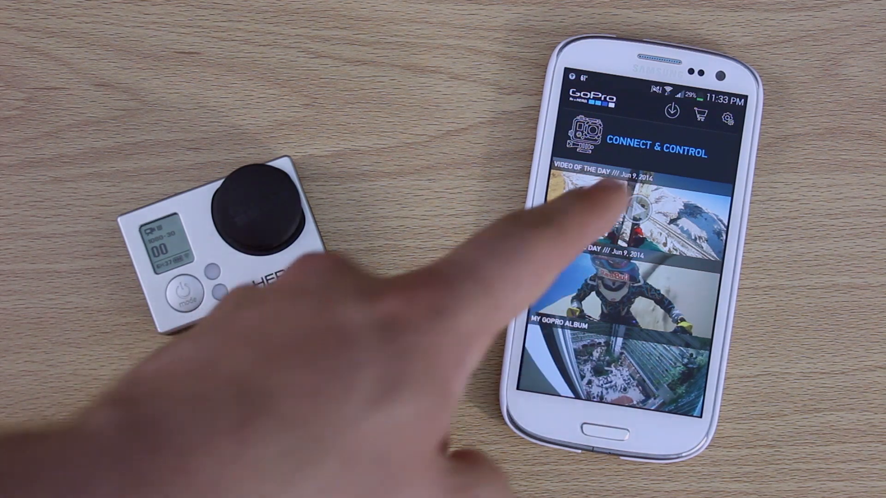
Choose Connect & Control to reach the HERO3+ Black Update 2.0 release notes.
click(654, 143)
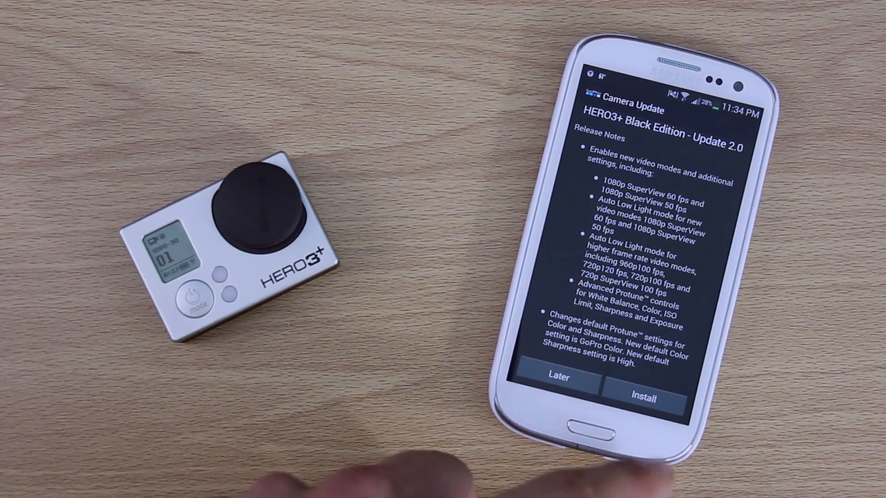
Install Update 2.0, accepting the GoPro Firmware License so file transfer to the camera begins.
click(645, 395)
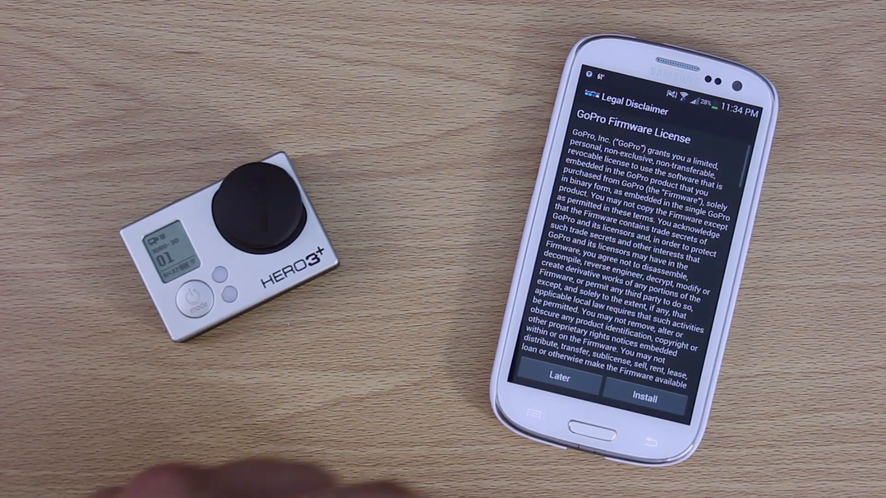
click(646, 394)
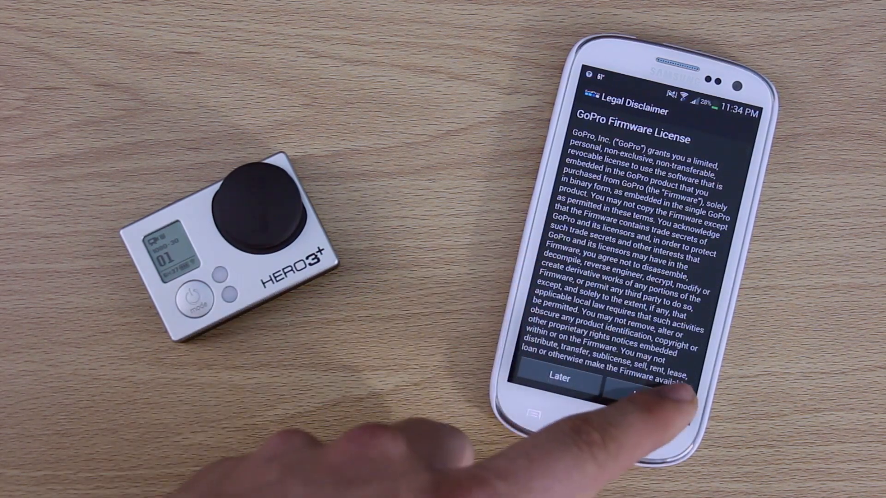
click(659, 383)
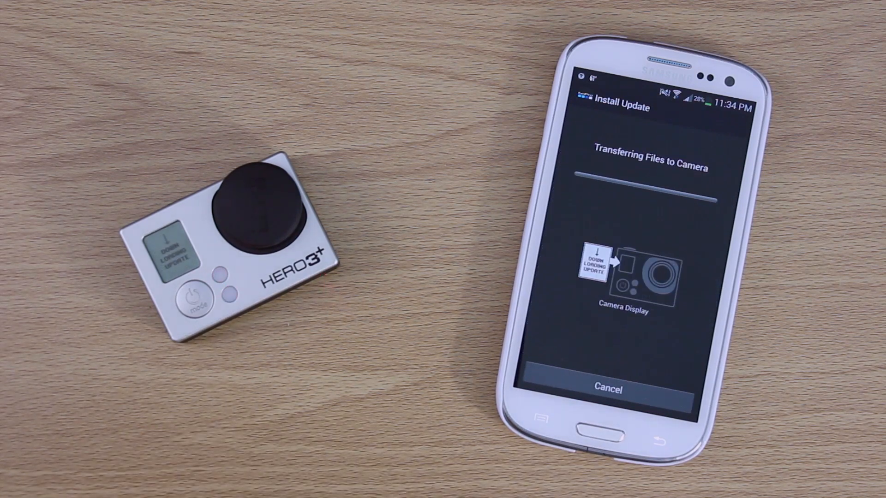